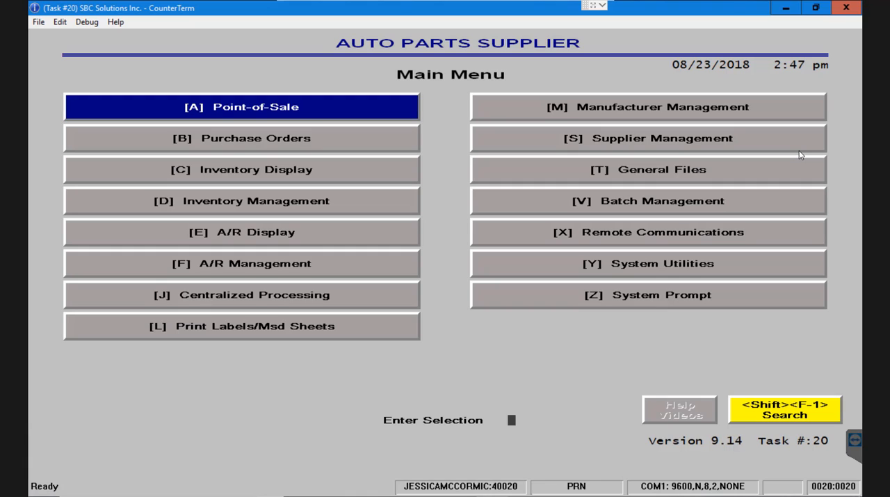
pyautogui.moveTo(355, 293)
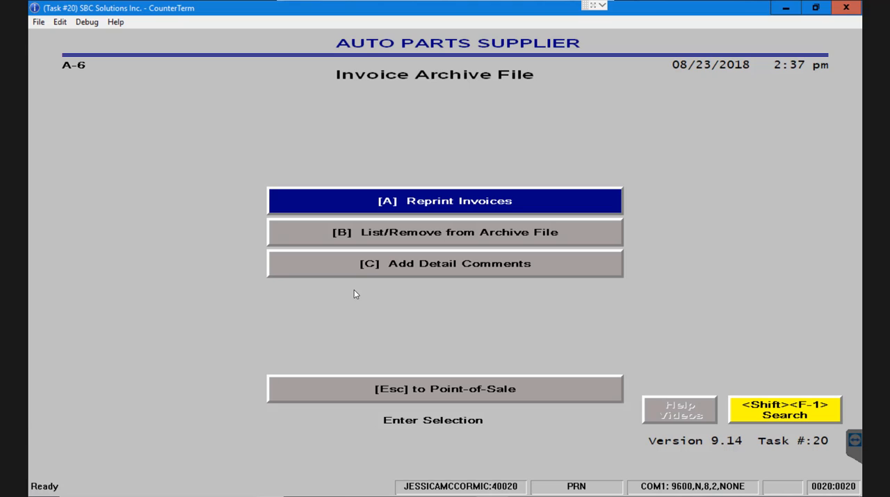
# - In Reprint Invoices, set the start and stop reference numbers to 100000428
pyautogui.click(445, 200)
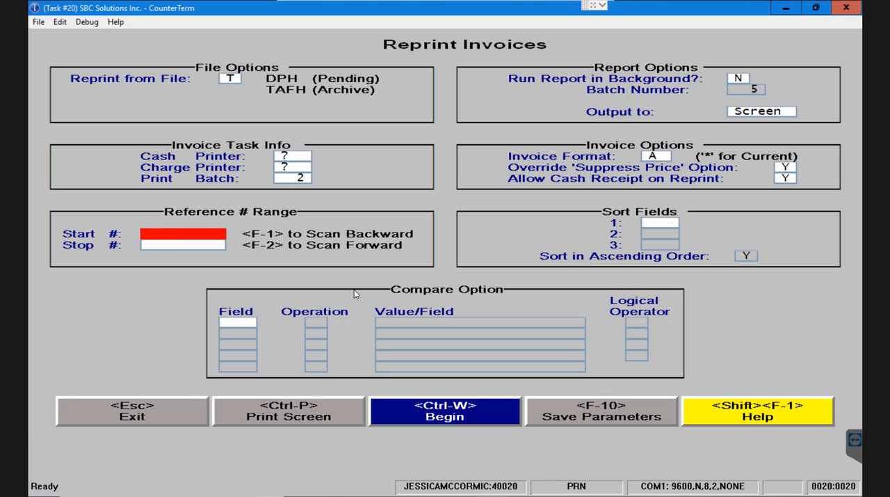
pyautogui.click(150, 234)
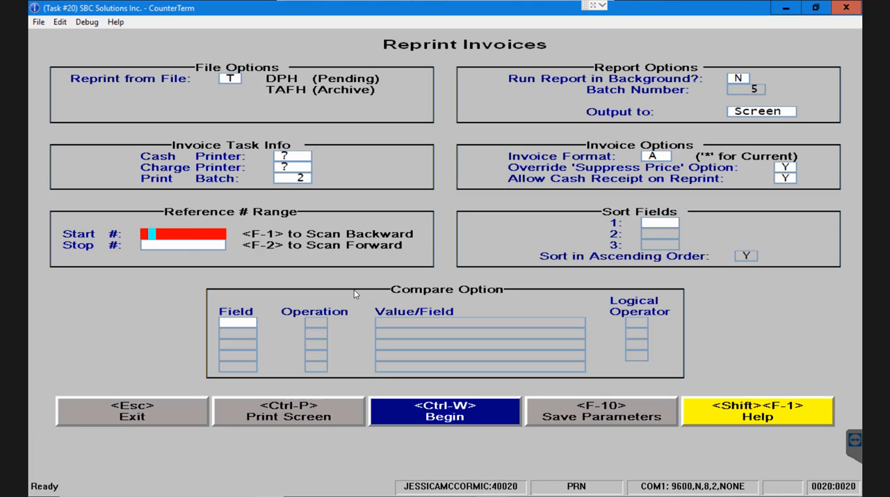
pyautogui.write('100000428')
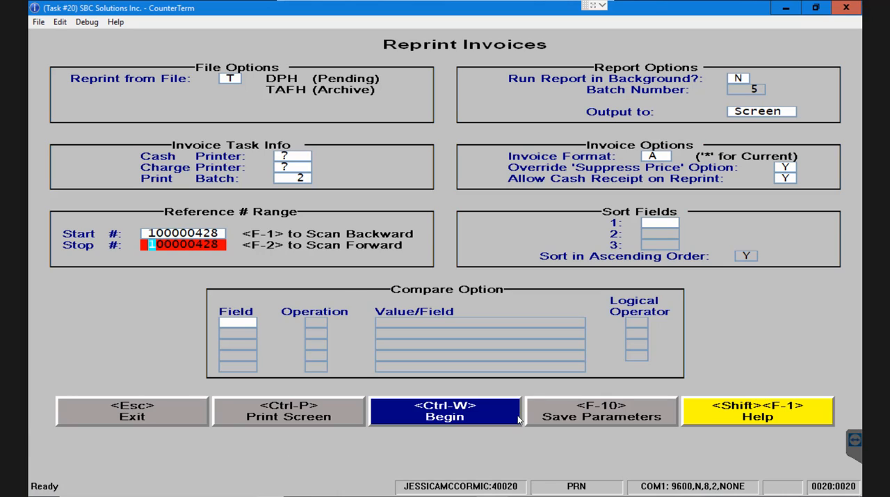
# - Run the reprint to display archived invoice 100000428 for account L102 on screen
pyautogui.click(445, 411)
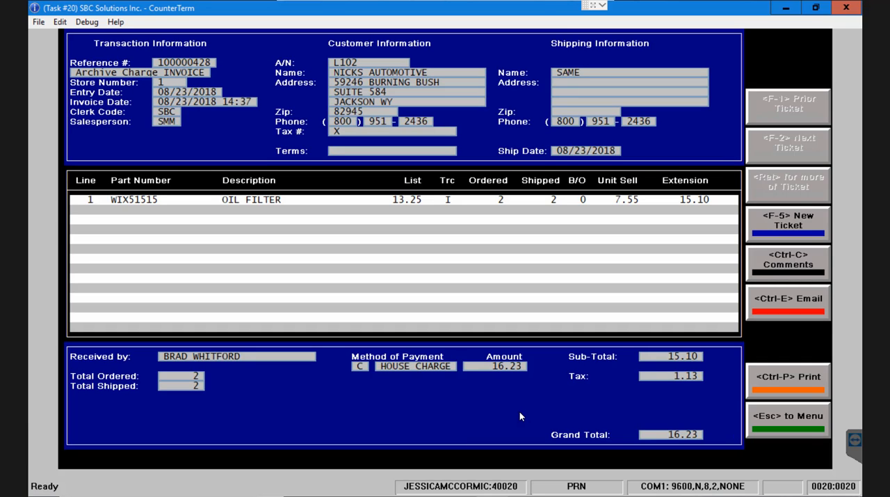
pyautogui.moveTo(690, 254)
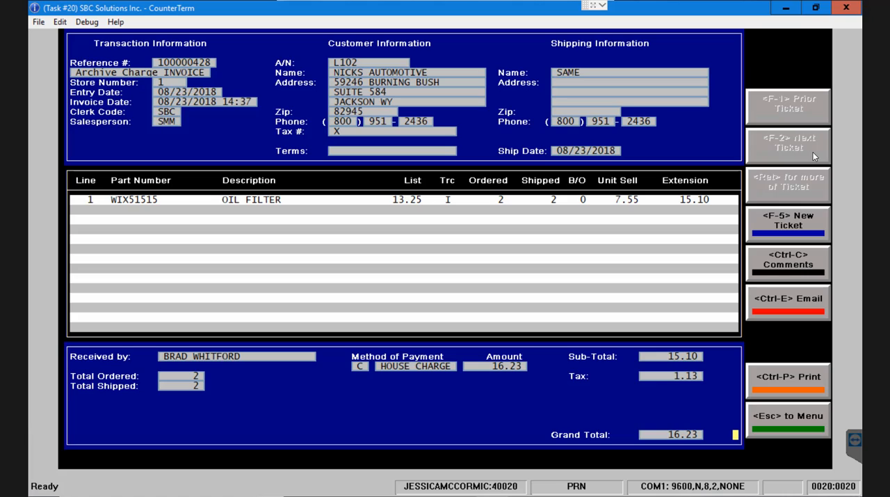
pyautogui.moveTo(807, 226)
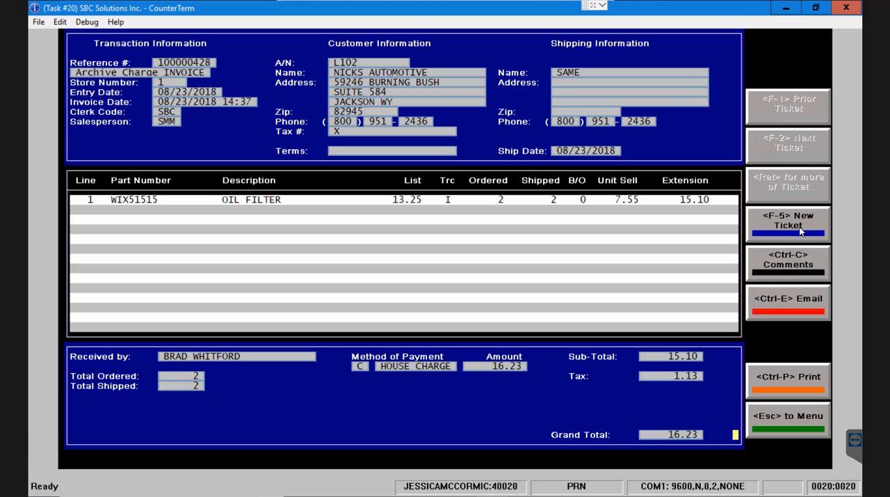
pyautogui.moveTo(796, 267)
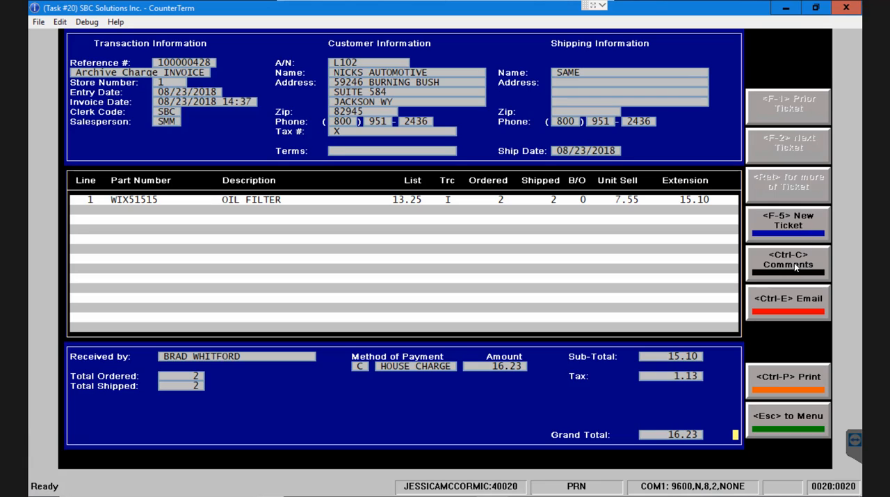
pyautogui.moveTo(787, 298)
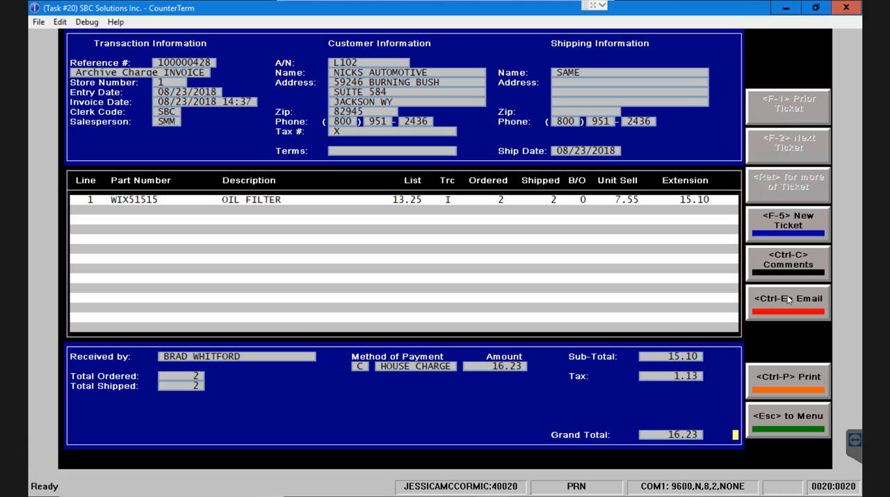
pyautogui.moveTo(784, 378)
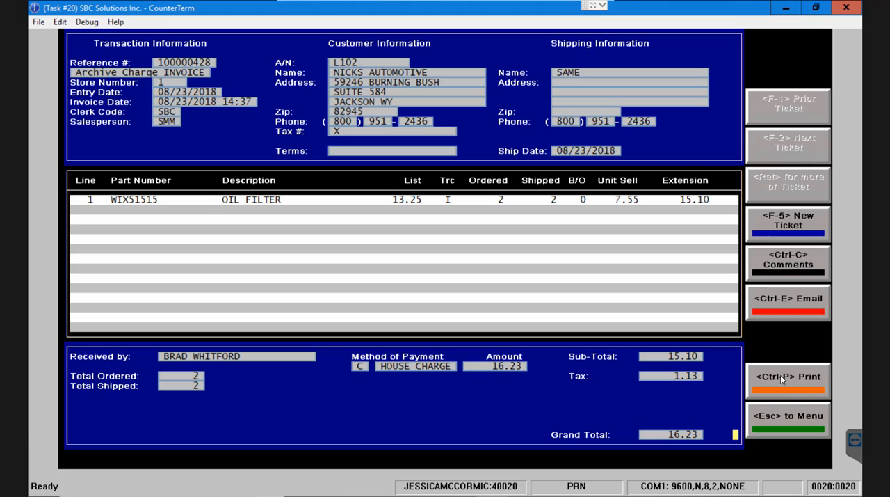
pyautogui.moveTo(796, 428)
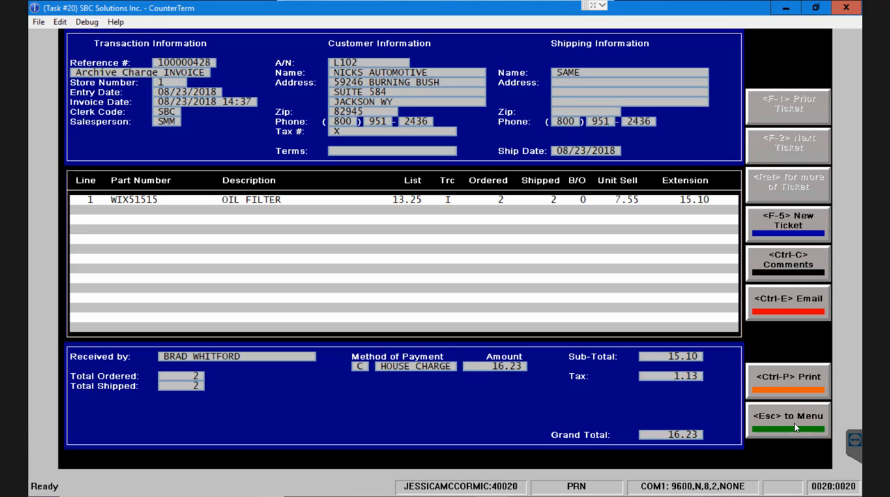
# - Close the displayed invoice and reopen the Reprint Invoices form with a blank range
pyautogui.click(788, 420)
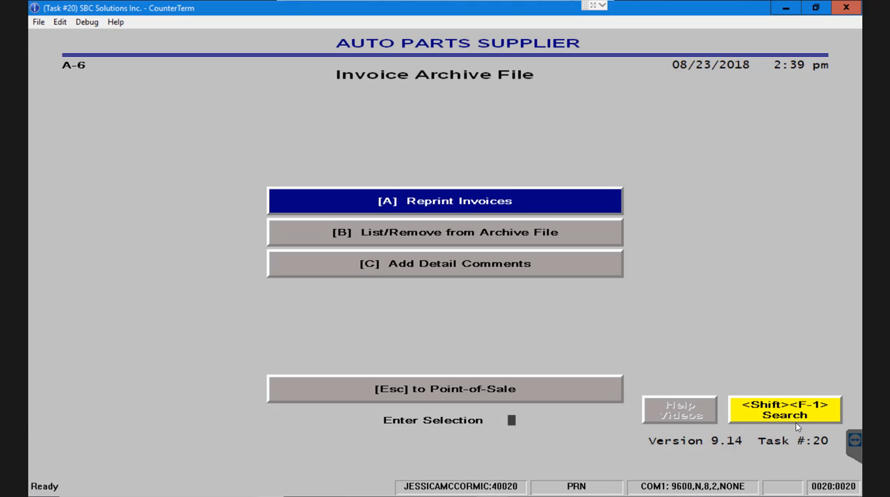
pyautogui.click(445, 200)
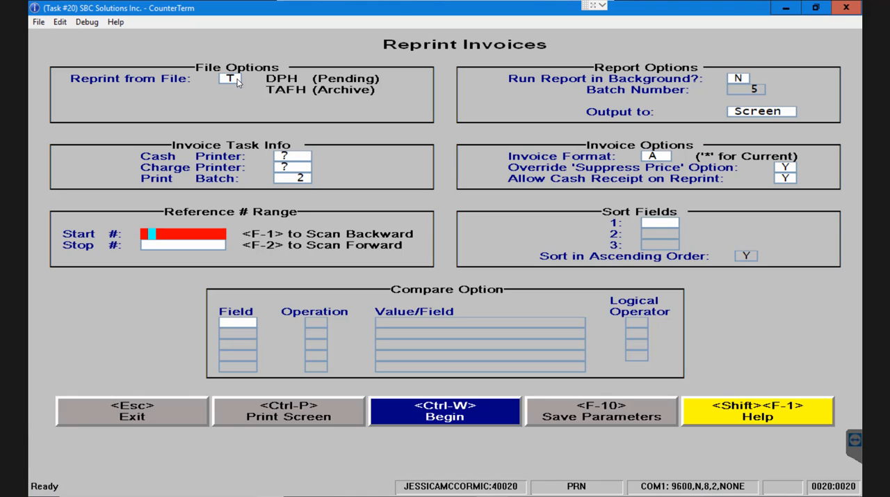
pyautogui.click(230, 77)
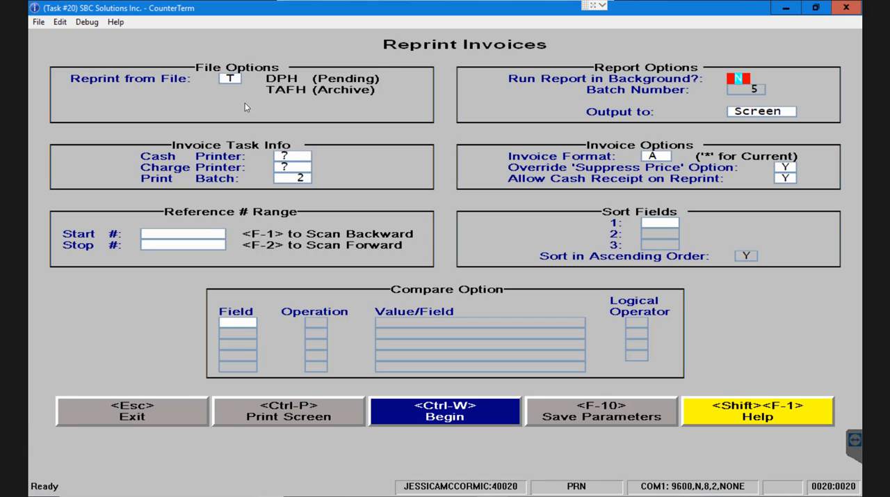
pyautogui.moveTo(320, 117)
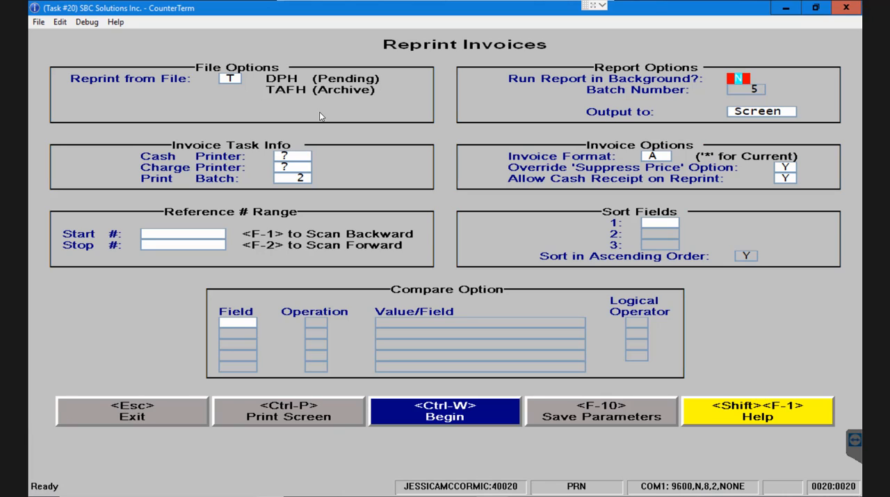
pyautogui.moveTo(717, 123)
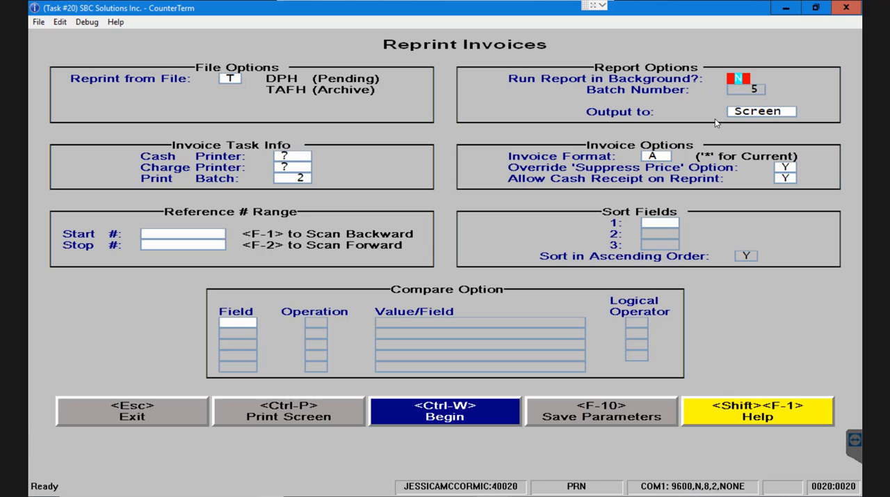
pyautogui.moveTo(757, 97)
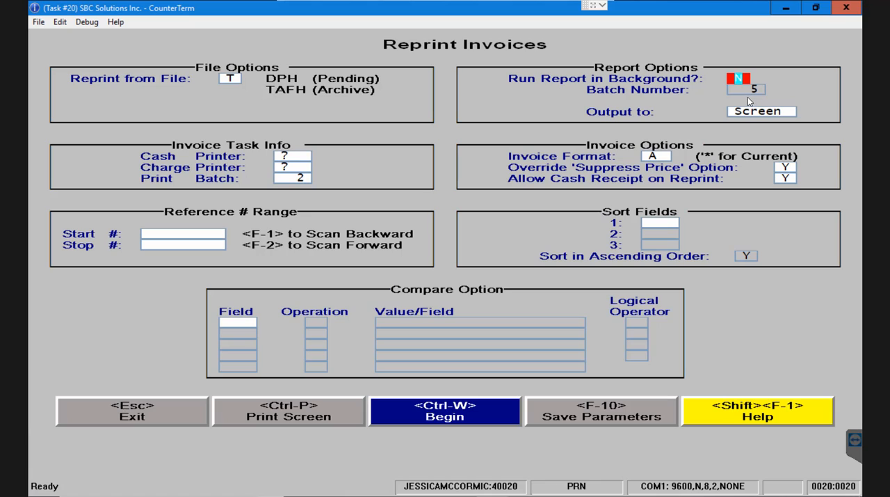
pyautogui.moveTo(751, 118)
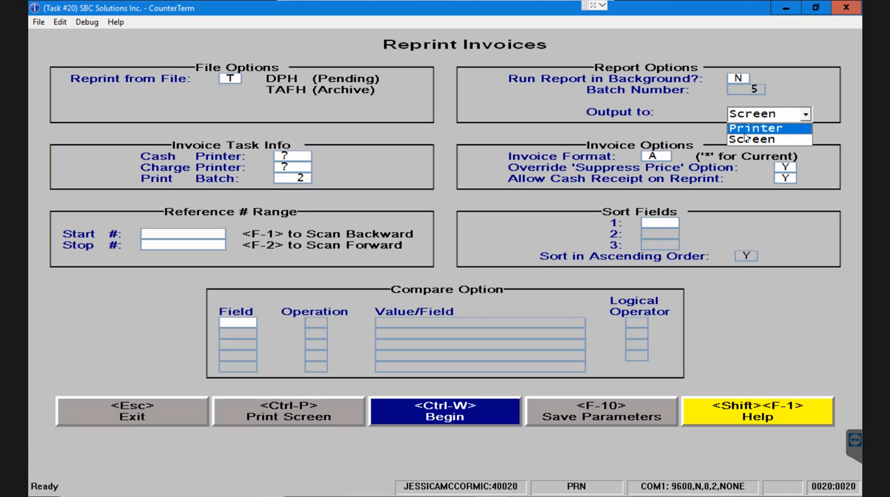
pyautogui.click(752, 139)
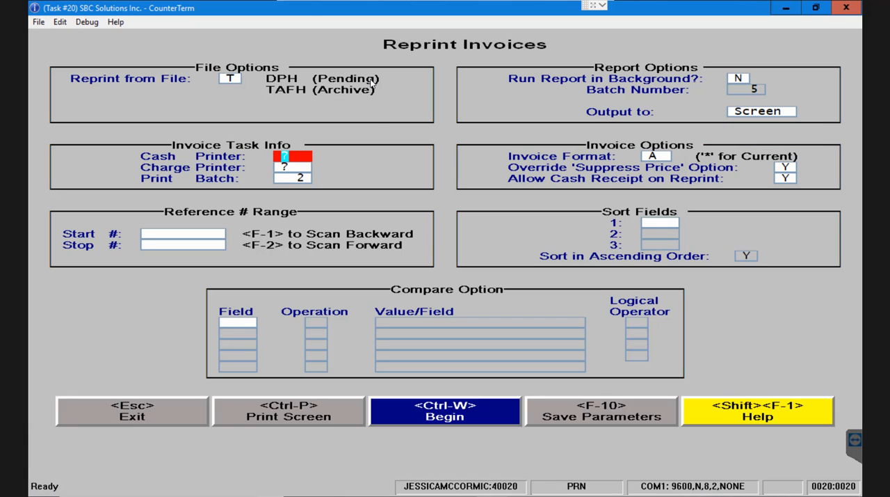
pyautogui.moveTo(309, 153)
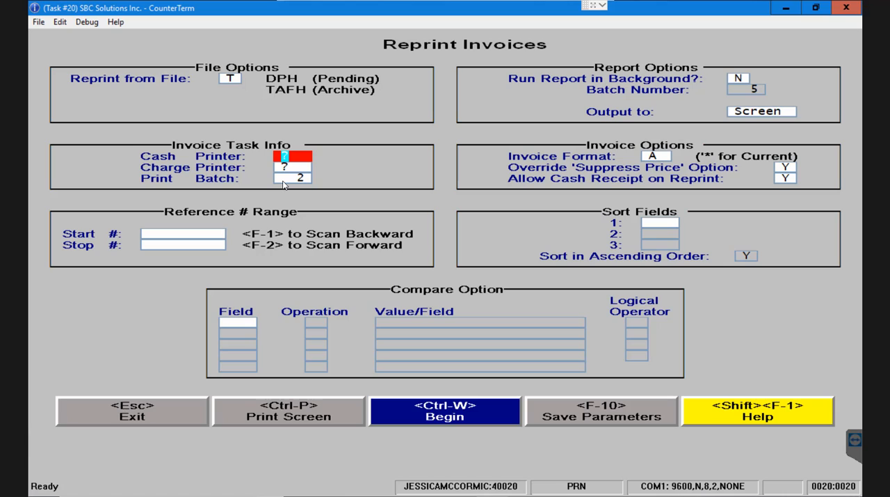
pyautogui.moveTo(295, 184)
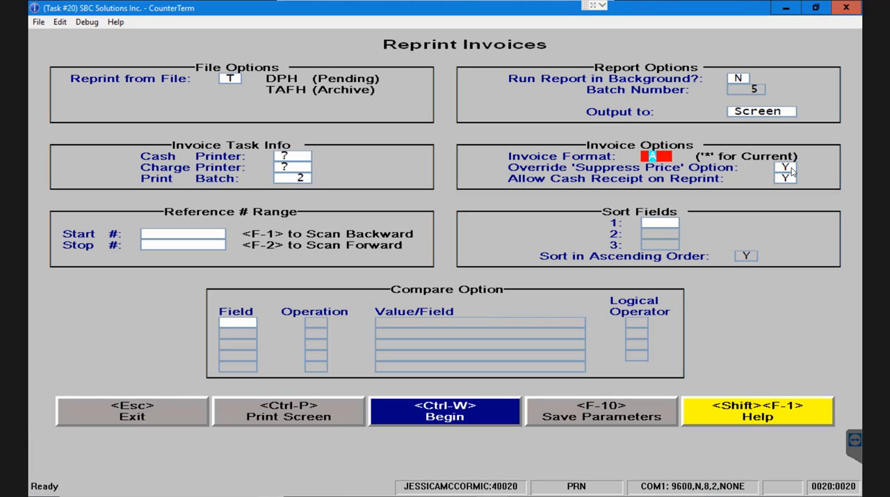
pyautogui.moveTo(795, 189)
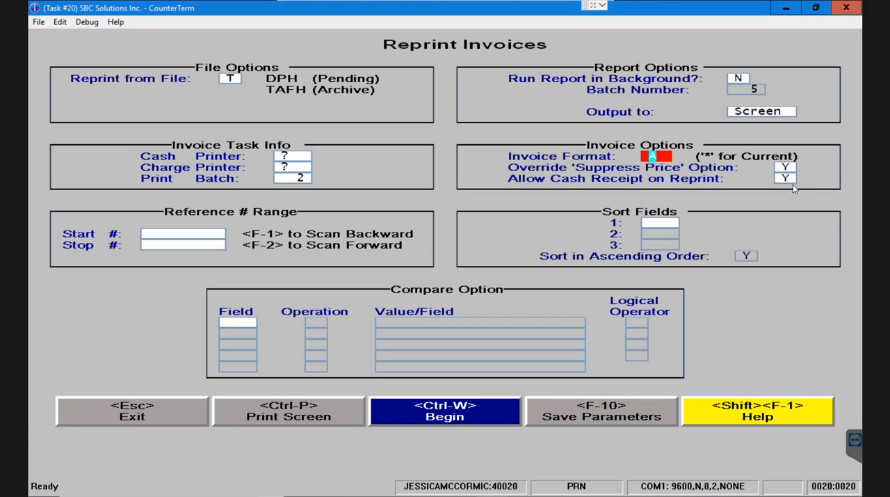
pyautogui.moveTo(804, 187)
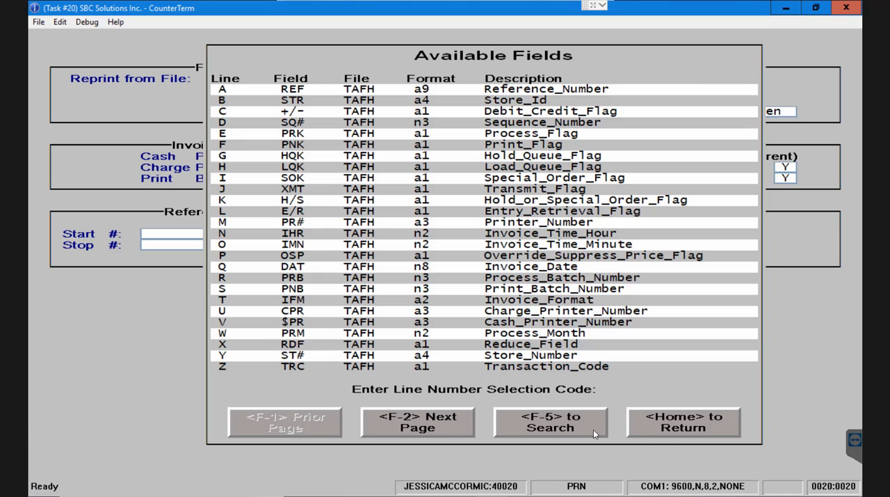
# - Leave the Available Fields list without choosing a field
pyautogui.click(683, 421)
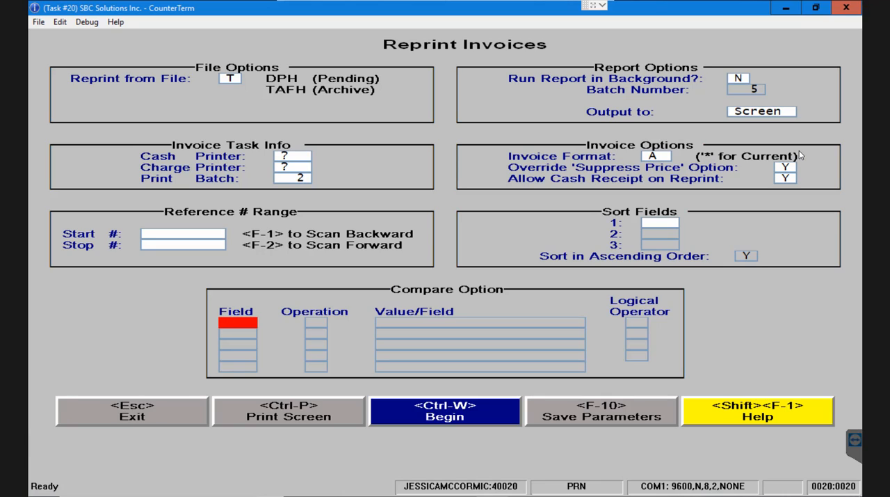
pyautogui.click(236, 323)
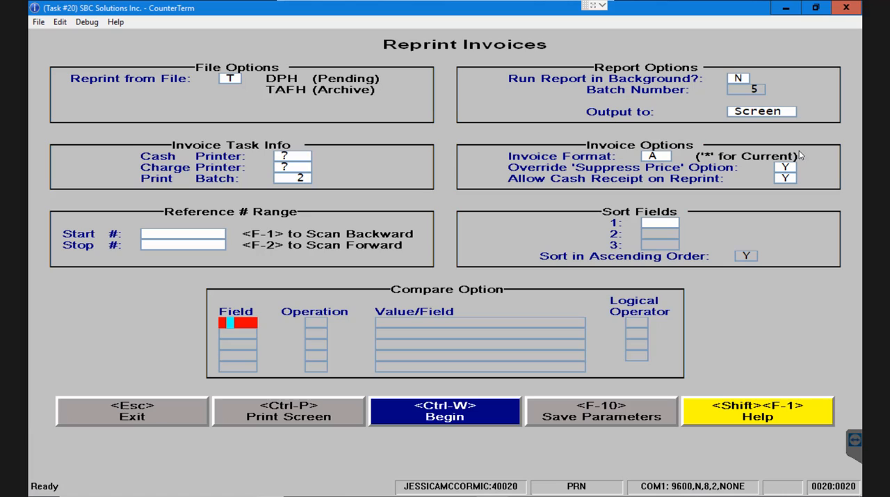
pyautogui.moveTo(89, 419)
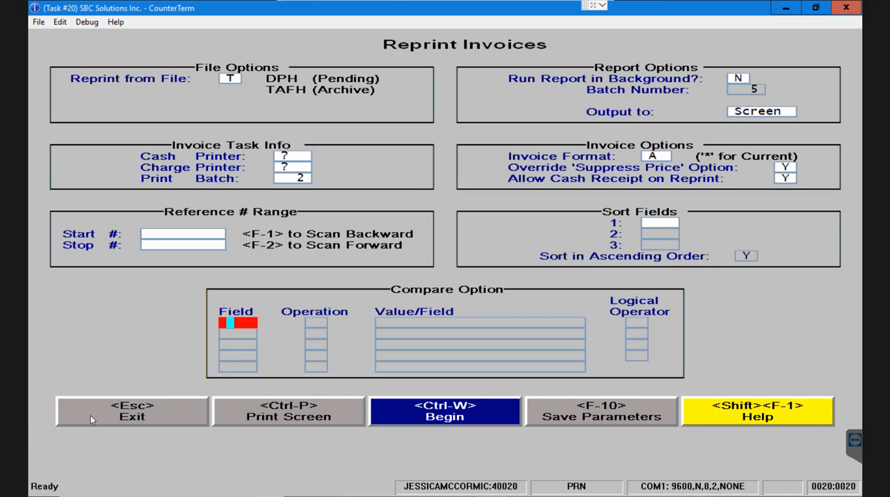
pyautogui.moveTo(235, 416)
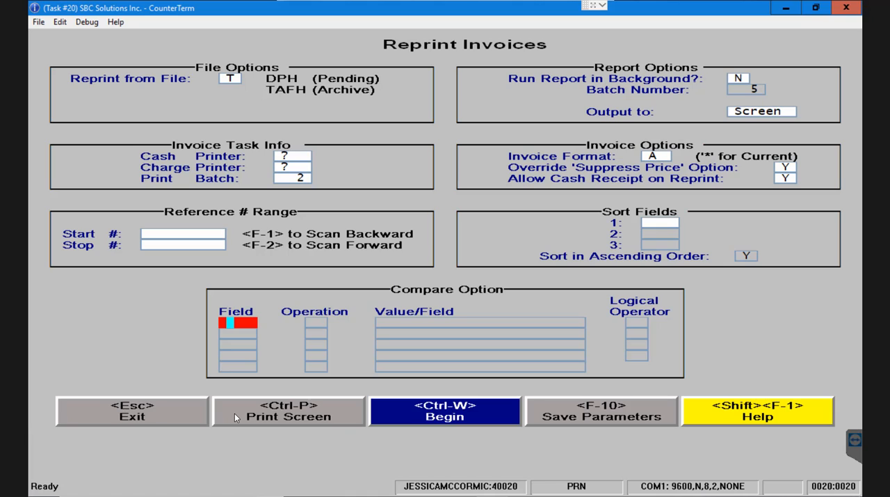
pyautogui.moveTo(389, 411)
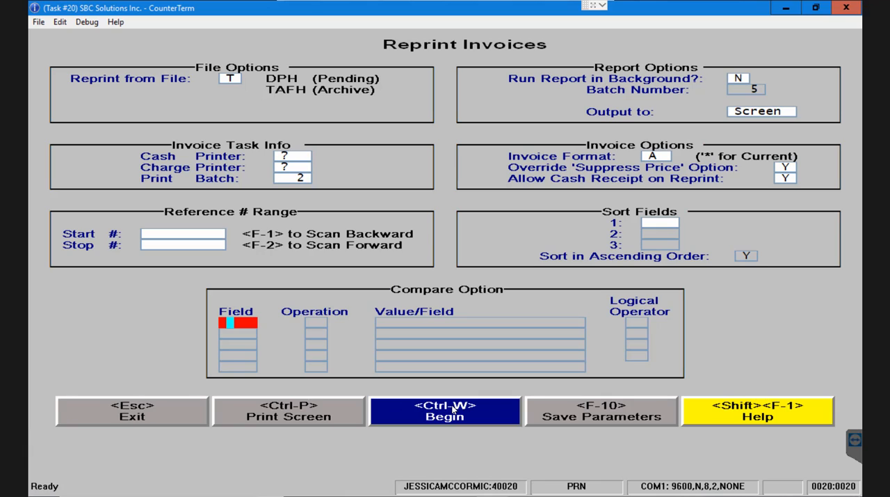
pyautogui.moveTo(452, 410)
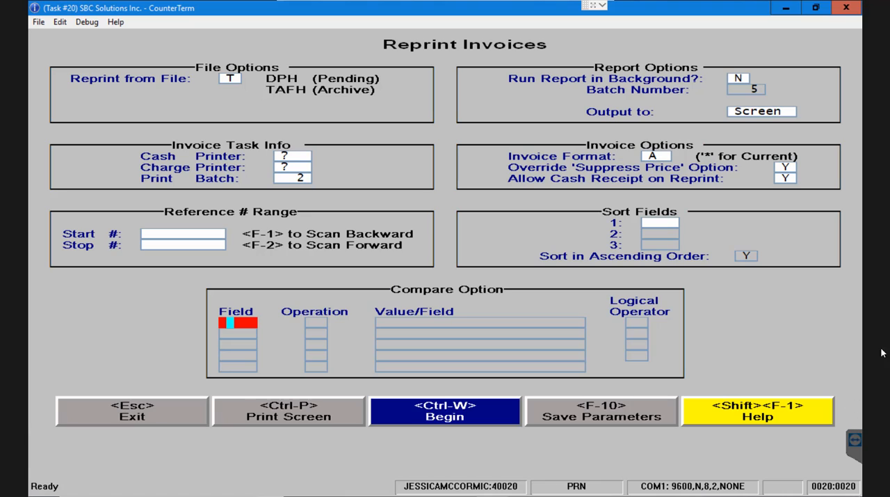
pyautogui.moveTo(464, 198)
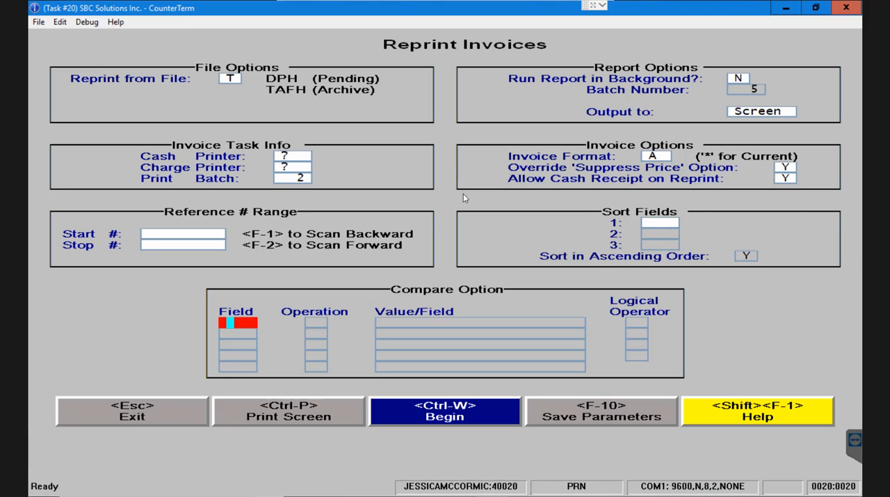
pyautogui.moveTo(801, 345)
pyautogui.write('A/N')
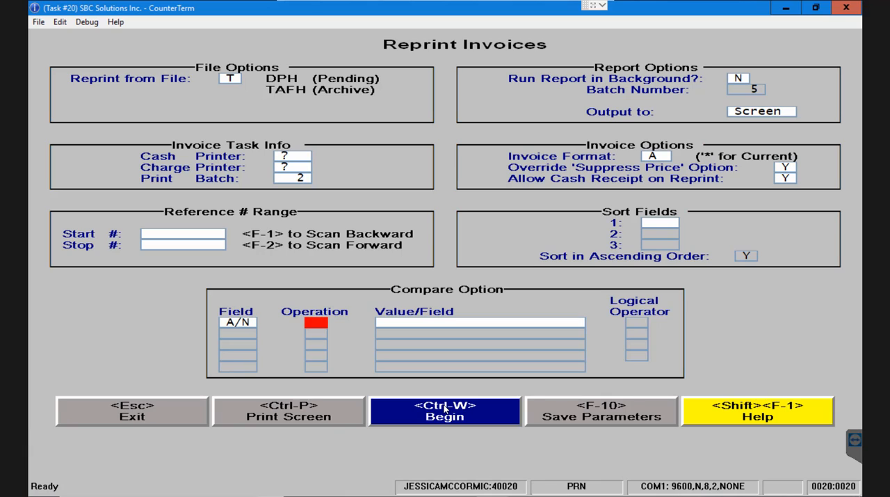
# - Set the compare condition A/N = L102 and run the filtered reprint to screen
pyautogui.write('L102')
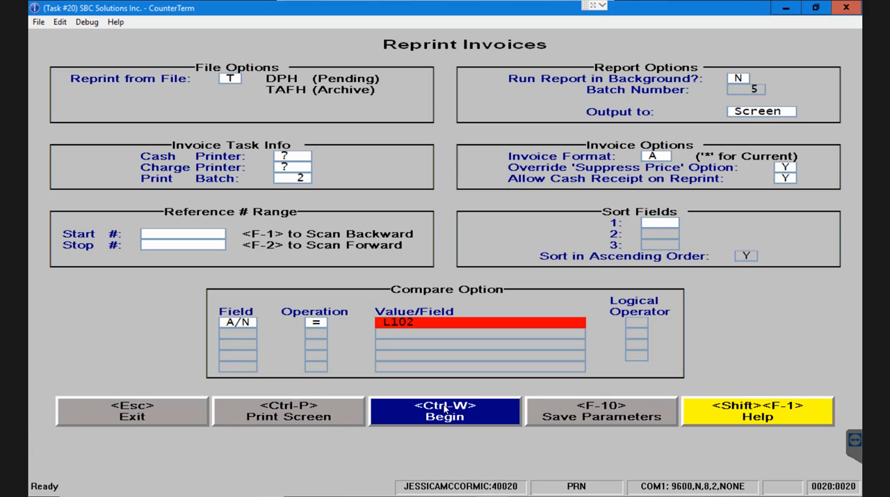
pyautogui.click(445, 410)
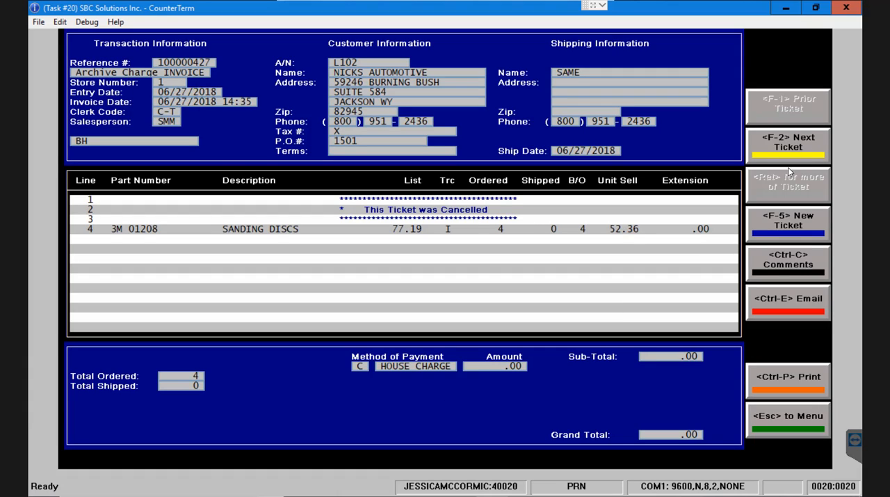
pyautogui.moveTo(802, 173)
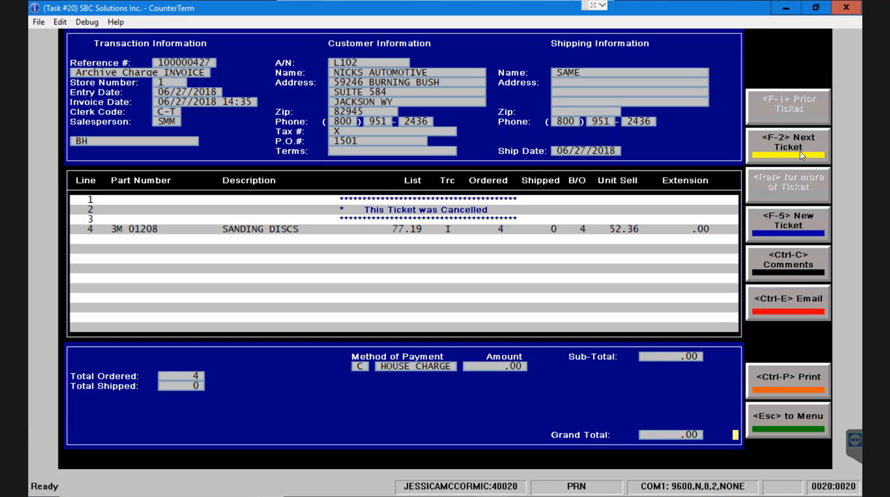
# - Advance to the next archived ticket for account L102
pyautogui.click(788, 142)
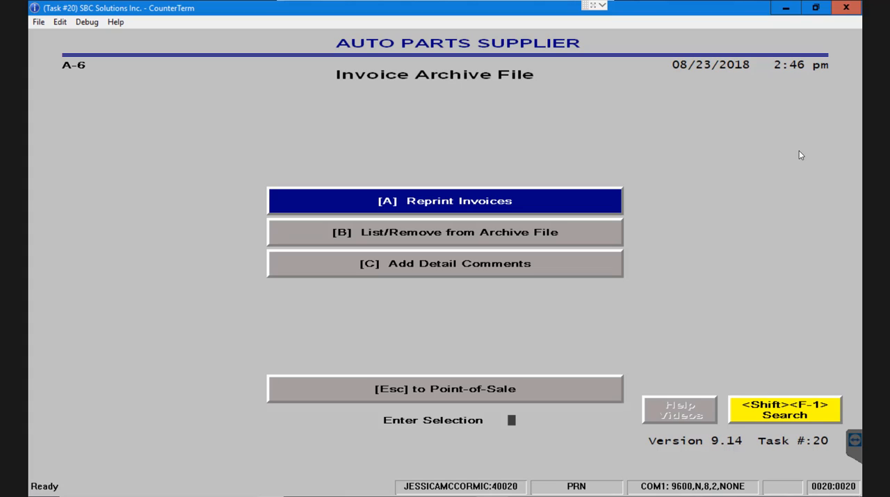
# - Leave the Invoice Archive File menu and return to the Main Menu
pyautogui.press('Escape')
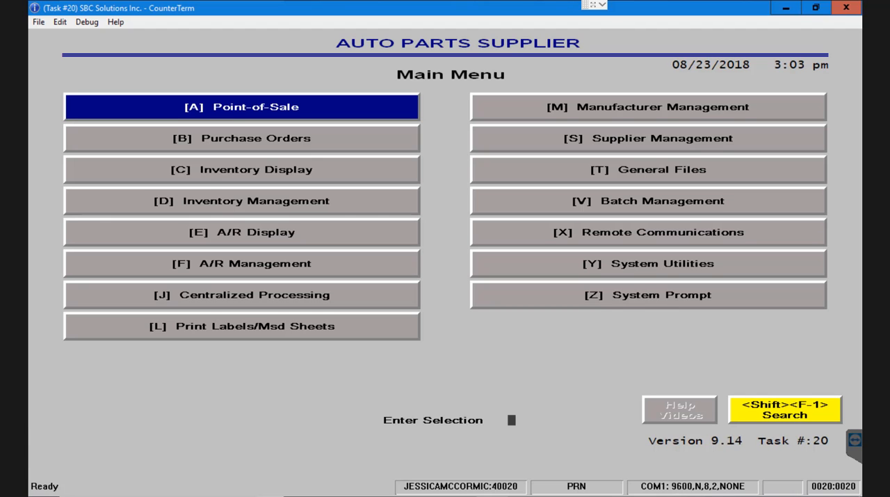